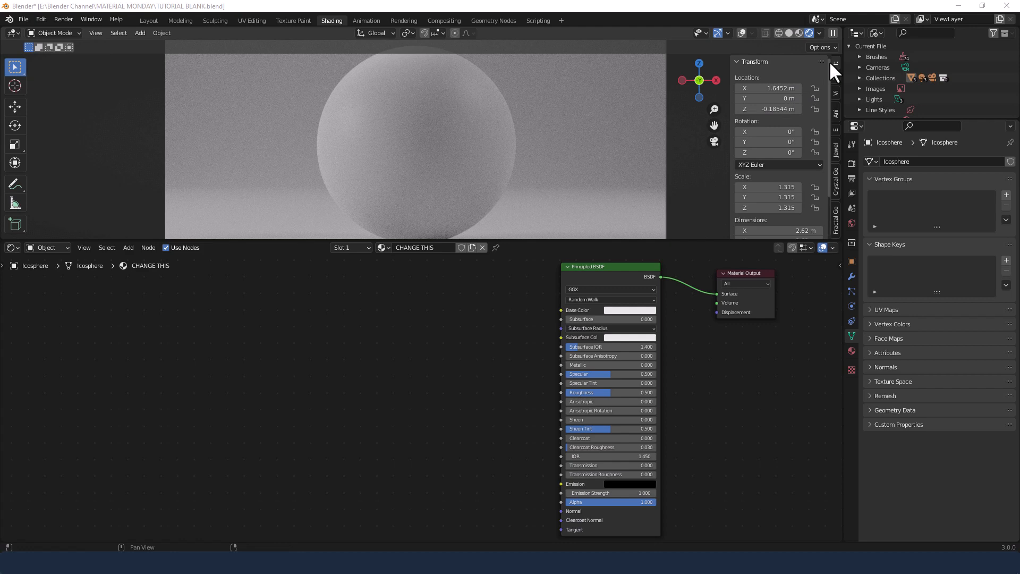
mouse_move(810, 33)
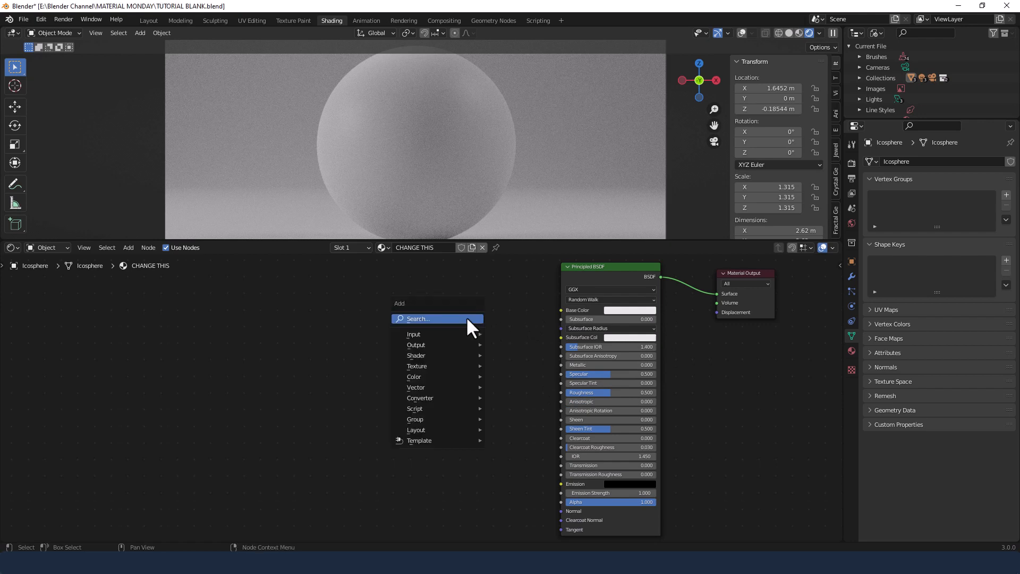
Step: Add Diffuse BSDF and Glossy BSDF nodes via search and adjust the glossy roughness
type("Di")
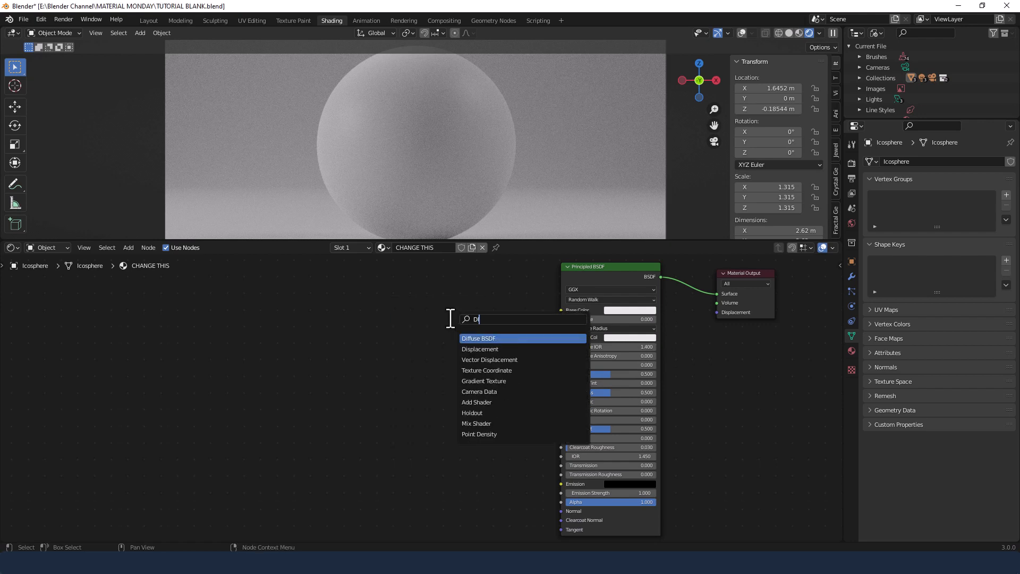
left_click(479, 338)
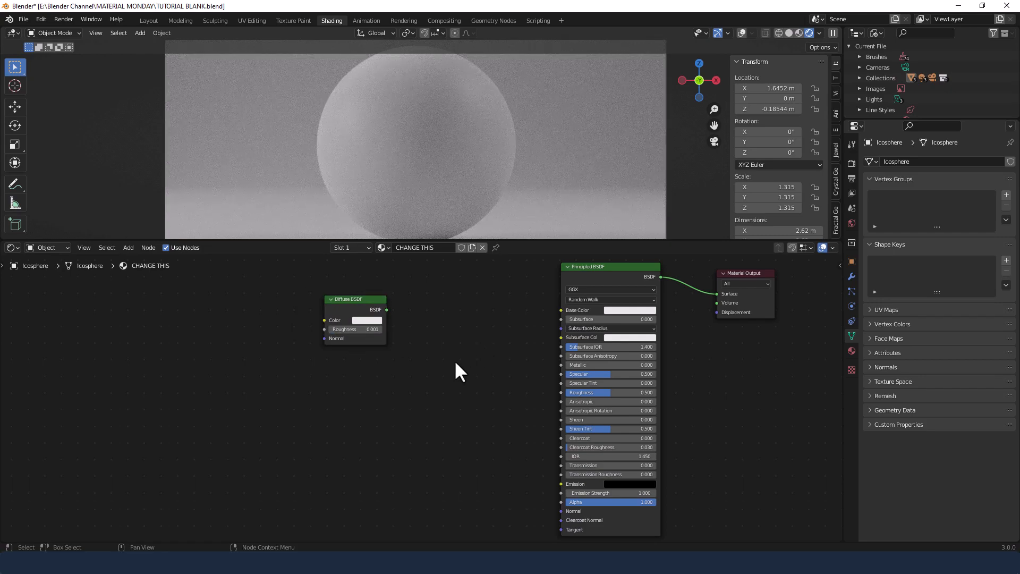
type("GL")
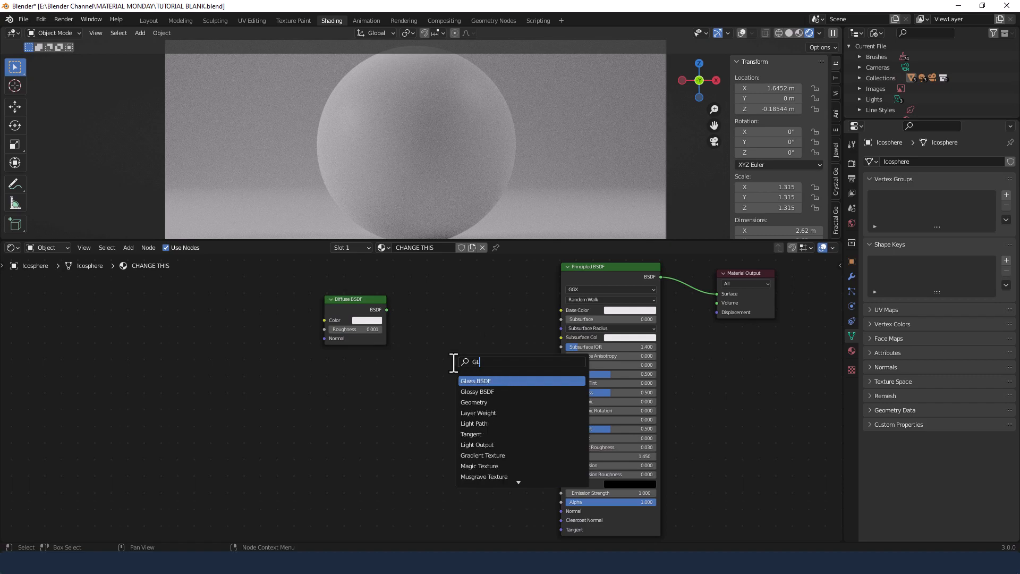
left_click(477, 391)
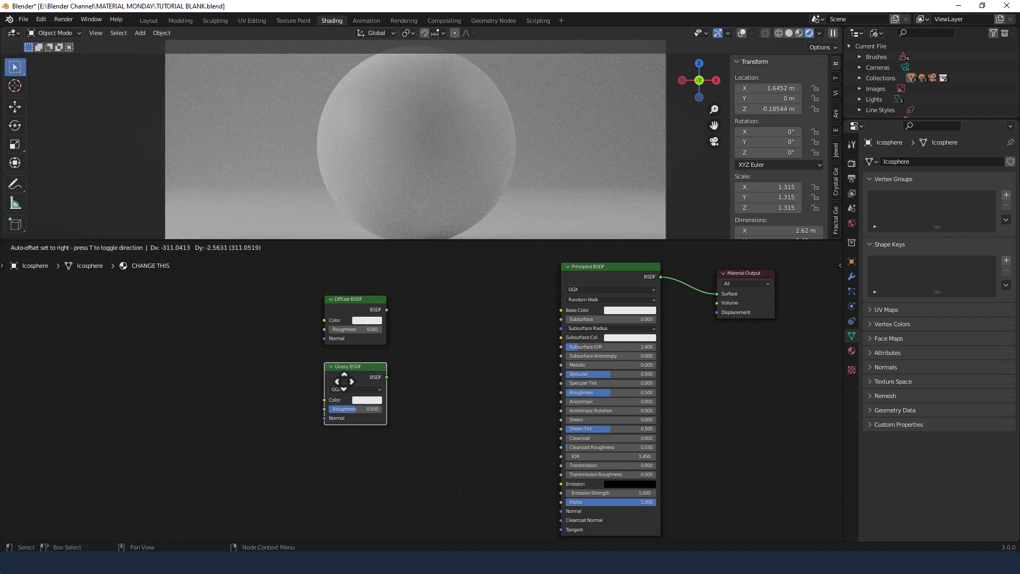
double_click(343, 408)
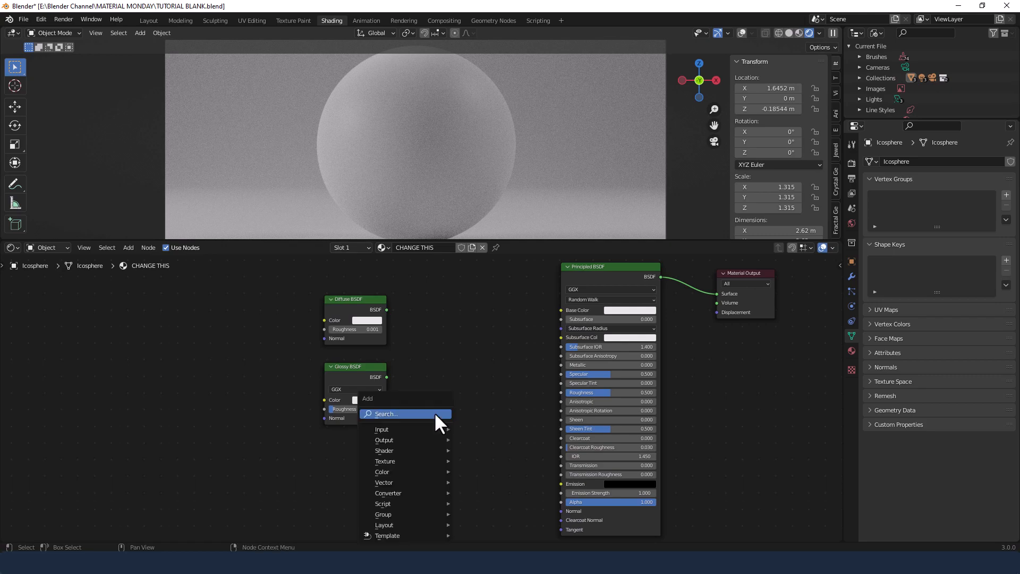
Step: Add a Mix Shader node to blend the diffuse and glossy shaders
type("MIX")
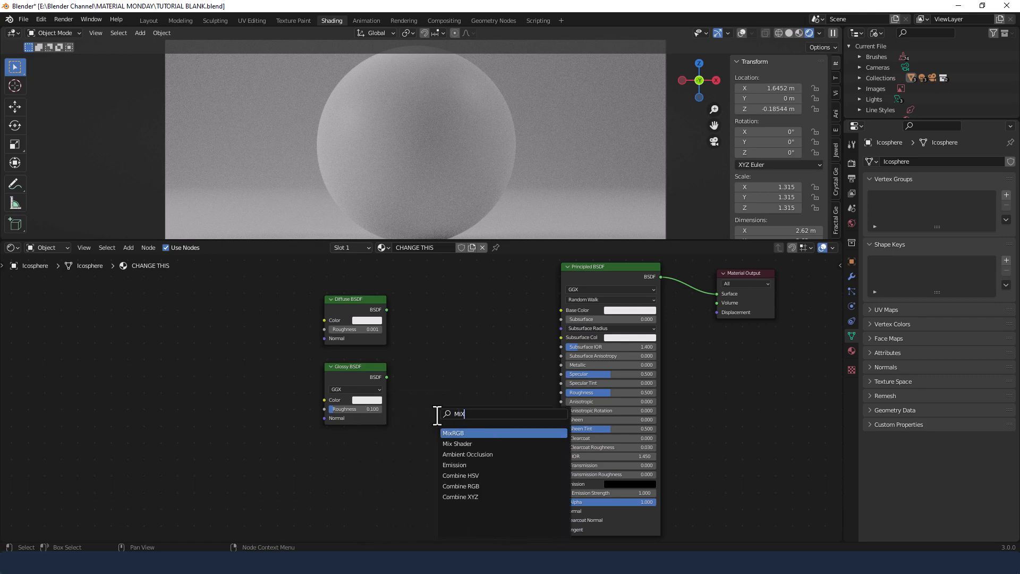
left_click(457, 444)
type("FRE")
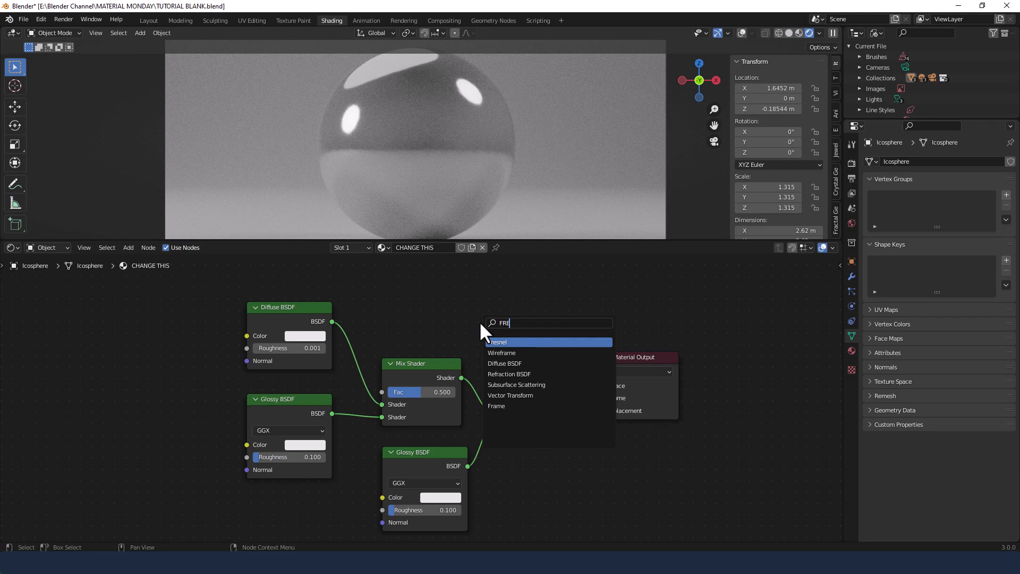
Step: Add a Fresnel node and change the Diffuse BSDF colour to green
left_click(499, 341)
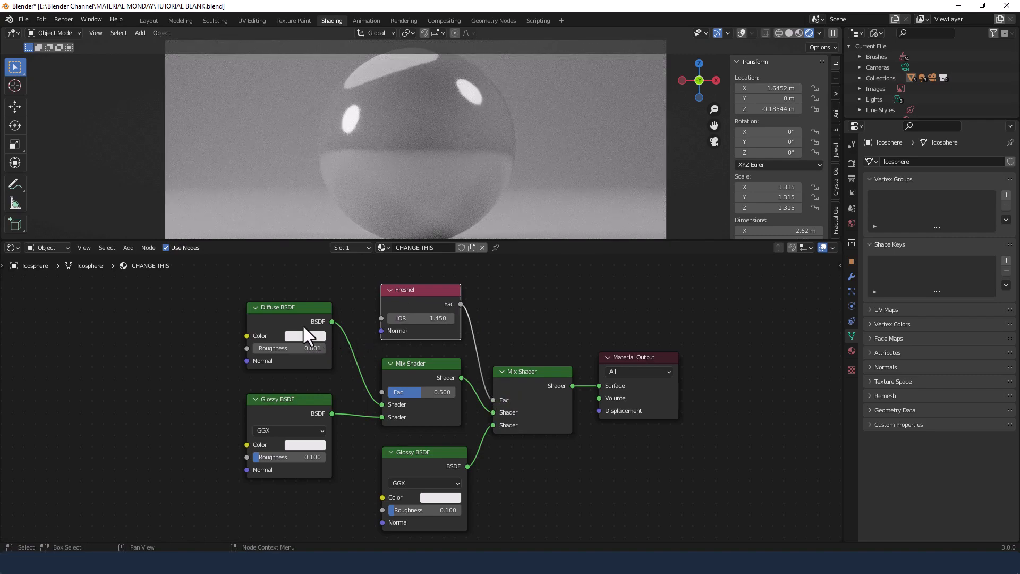
left_click(304, 335)
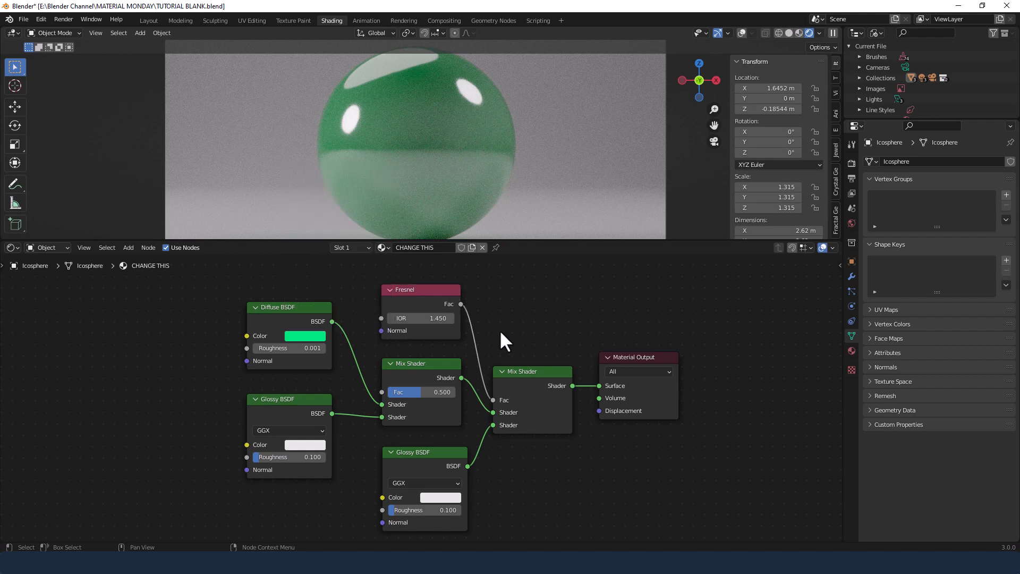
Step: Set the first Mix Shader factor to 0.050 and render the image
double_click(421, 391)
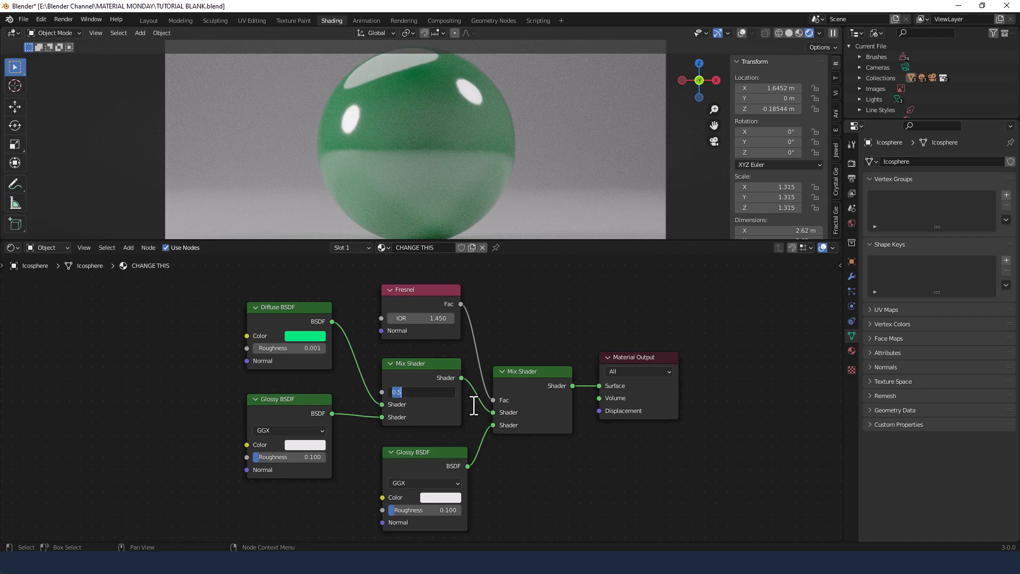
type("0.050")
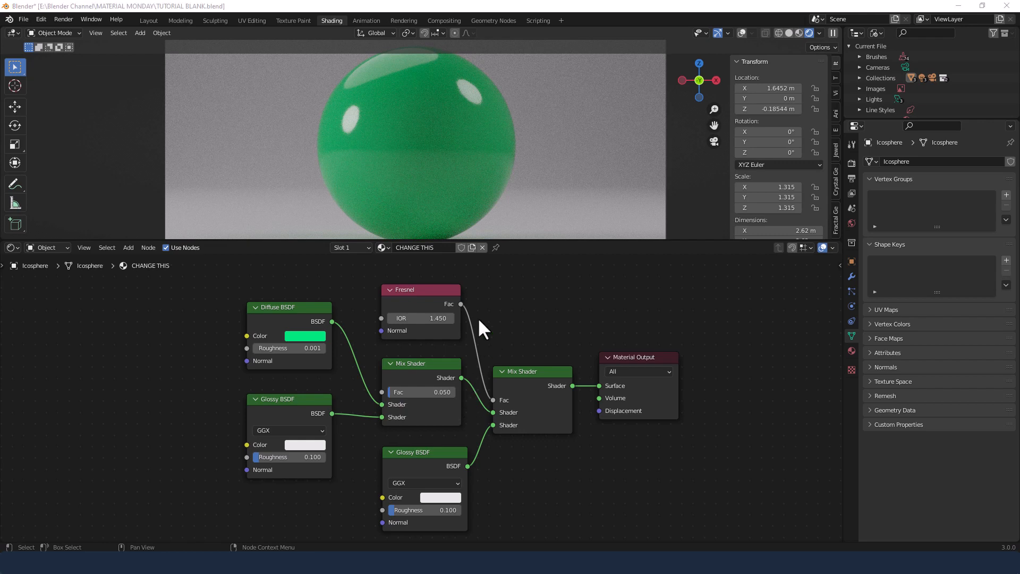
left_click(62, 19)
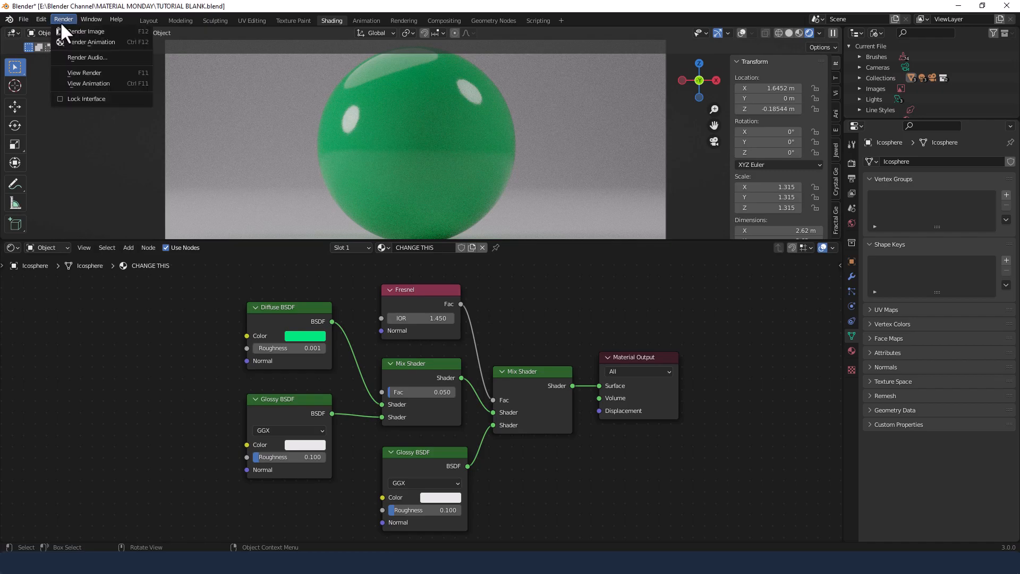
left_click(86, 31)
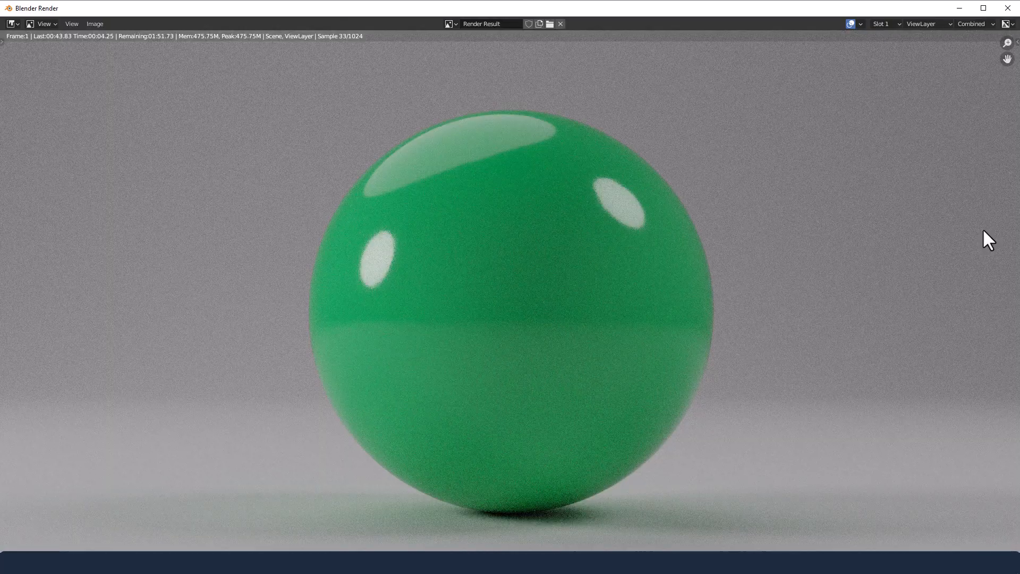